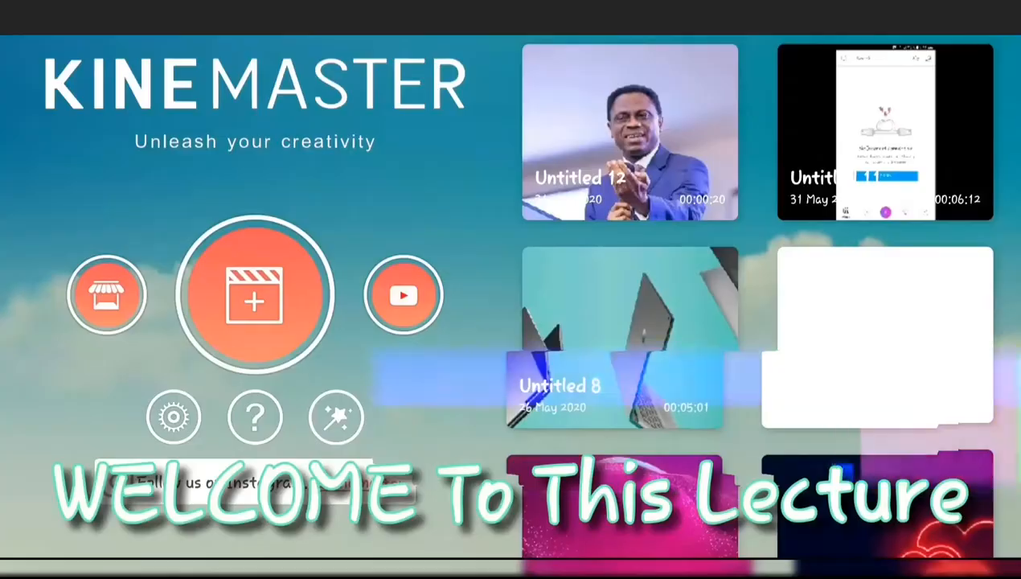
# - Create a new KineMaster project with a chosen aspect ratio and review its Audio and Video fade settings
pyautogui.click(254, 293)
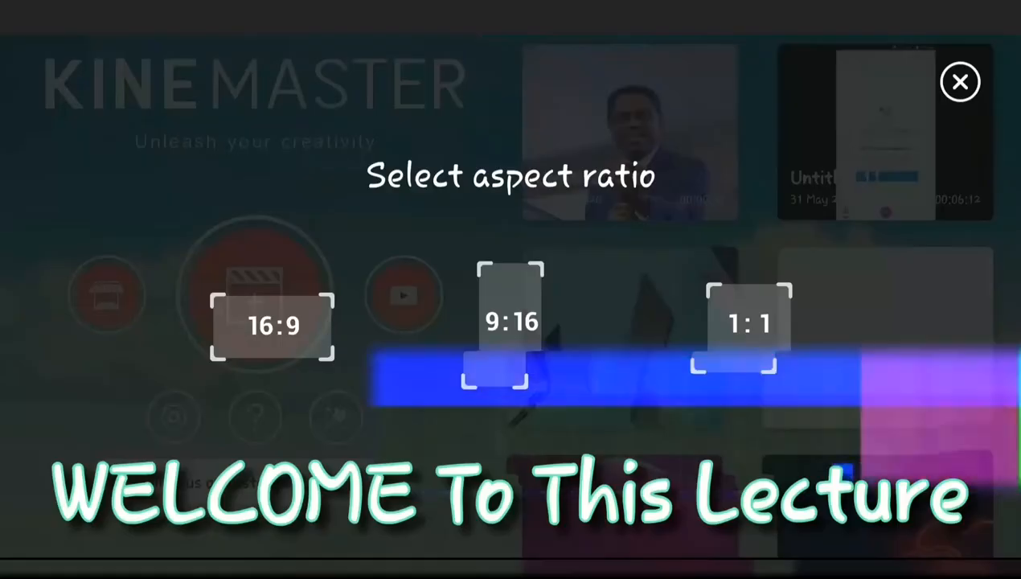
pyautogui.click(961, 81)
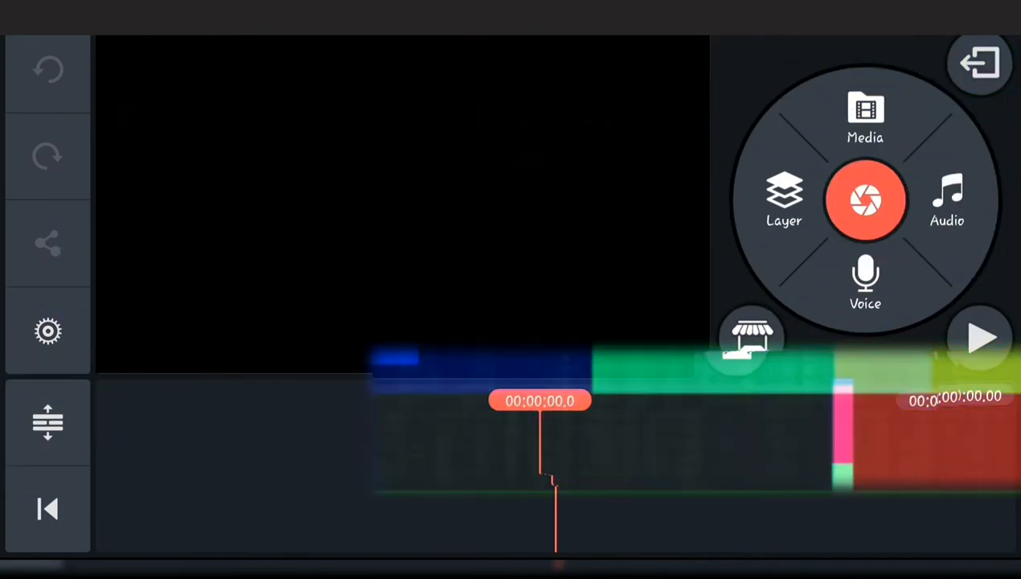
pyautogui.click(48, 331)
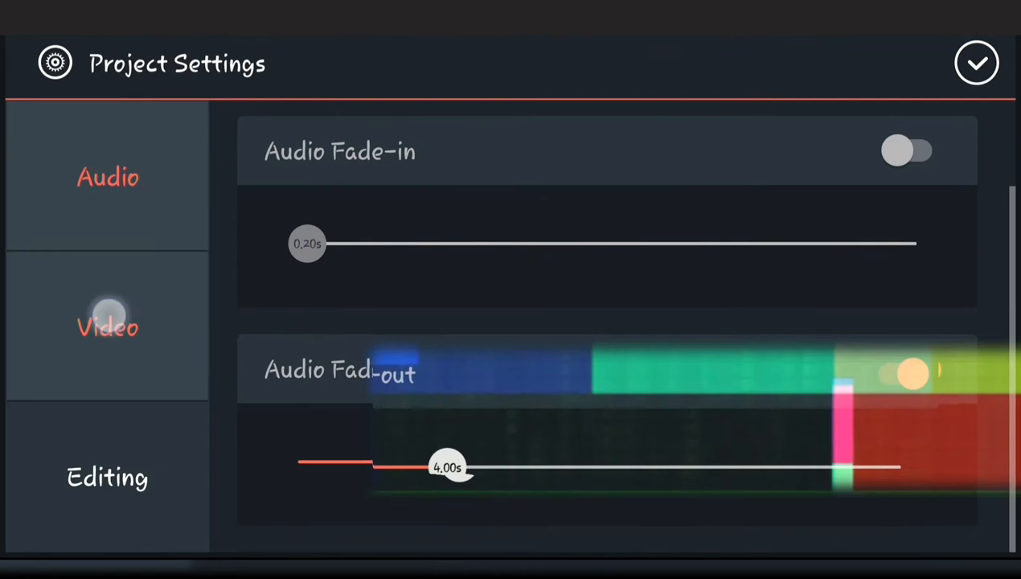
pyautogui.click(107, 326)
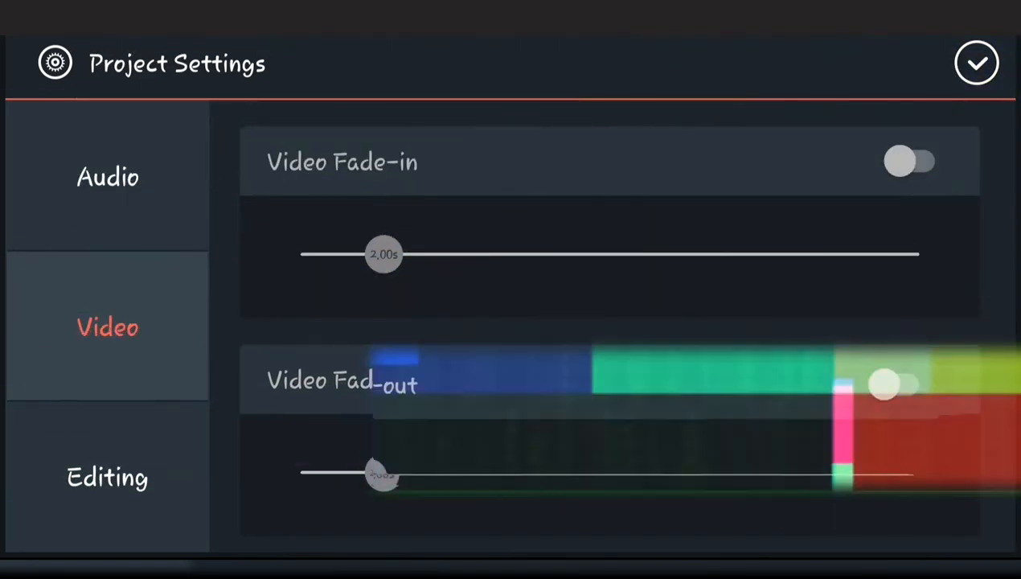
pyautogui.click(978, 63)
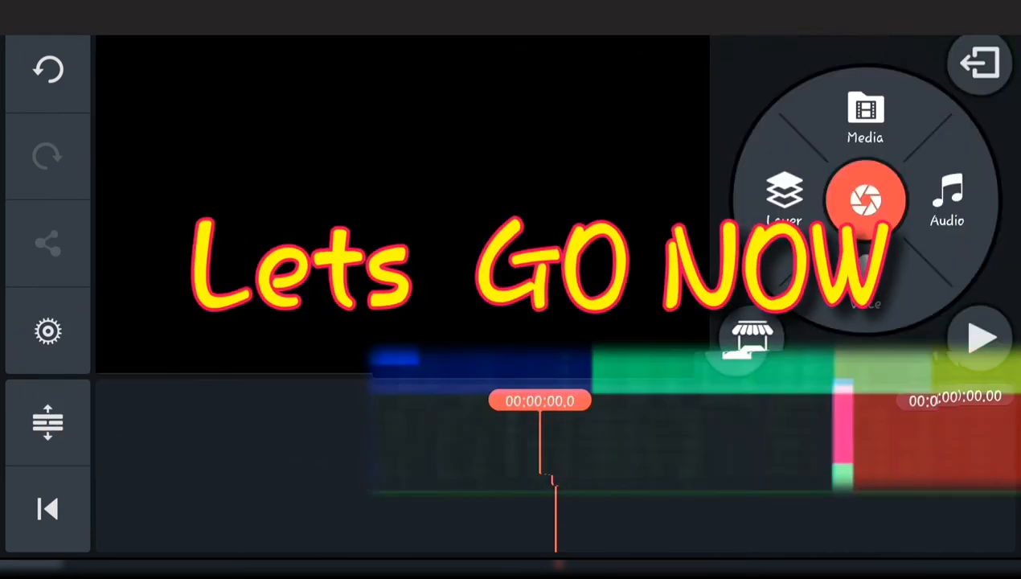
pyautogui.click(866, 113)
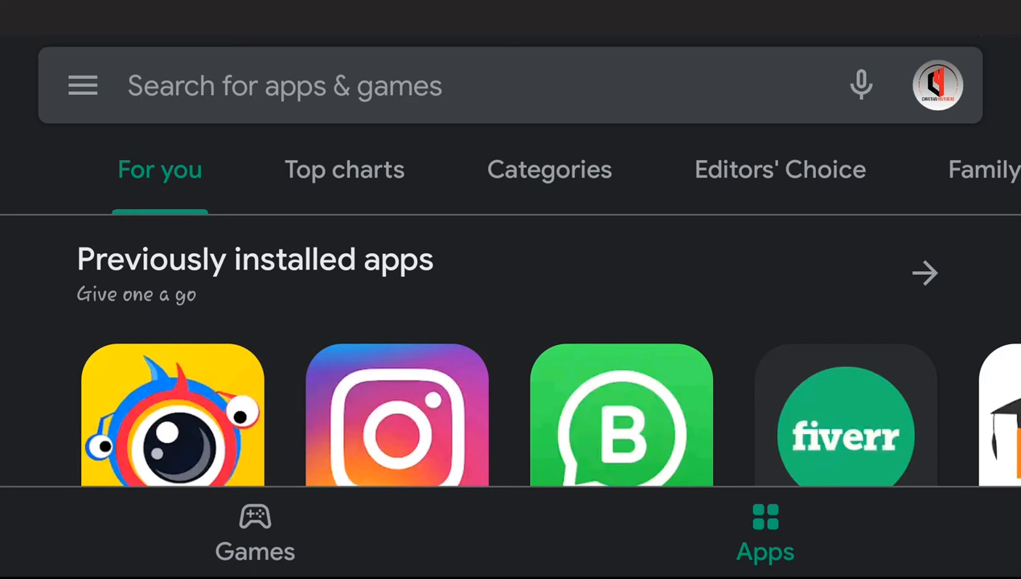
# - Scroll down the For you recommendations under Apps
pyautogui.scroll(-3)
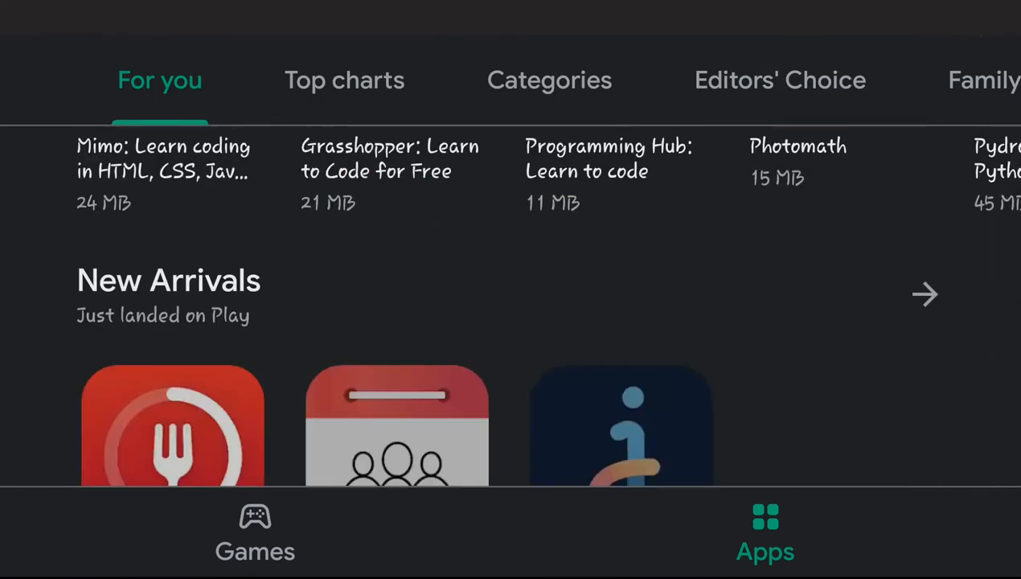
pyautogui.scroll(-3)
pyautogui.write('video e')
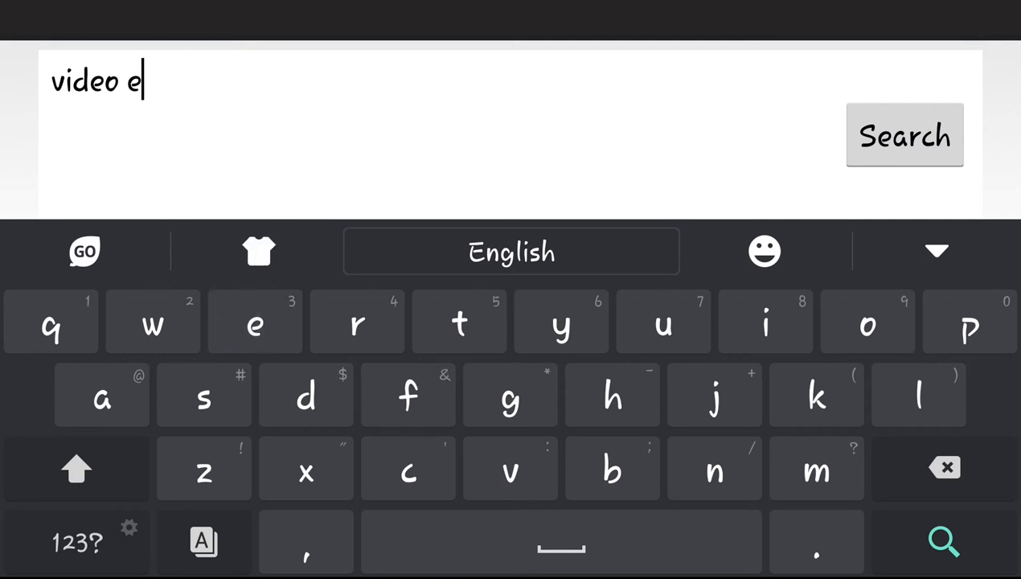
# - Finish the query 'video editor' and run the search
pyautogui.write('ditor')
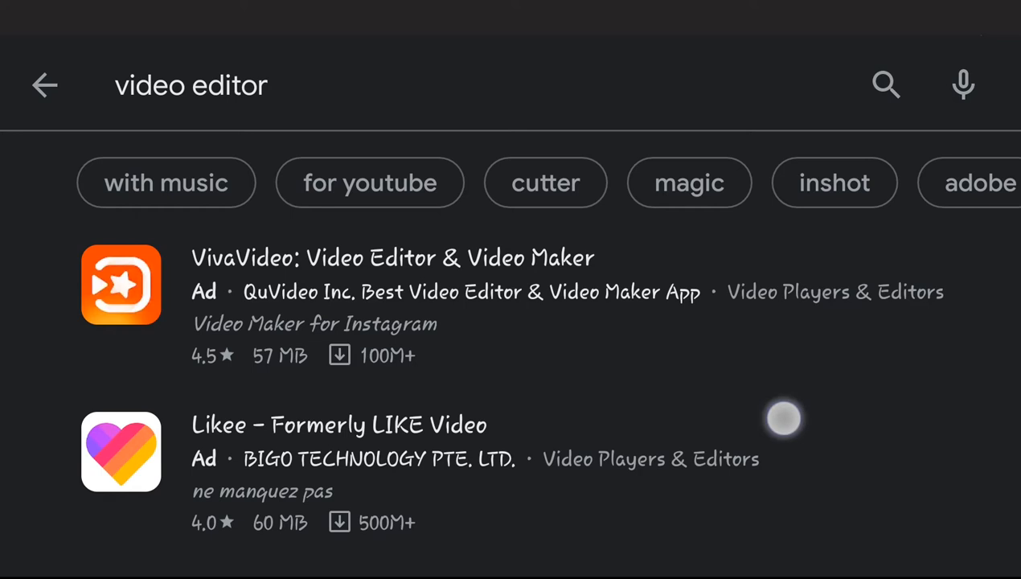
# - Scroll down the video editor results past KineMaster and VivaCut to Lomotif – Music Video Editor
pyautogui.scroll(-3)
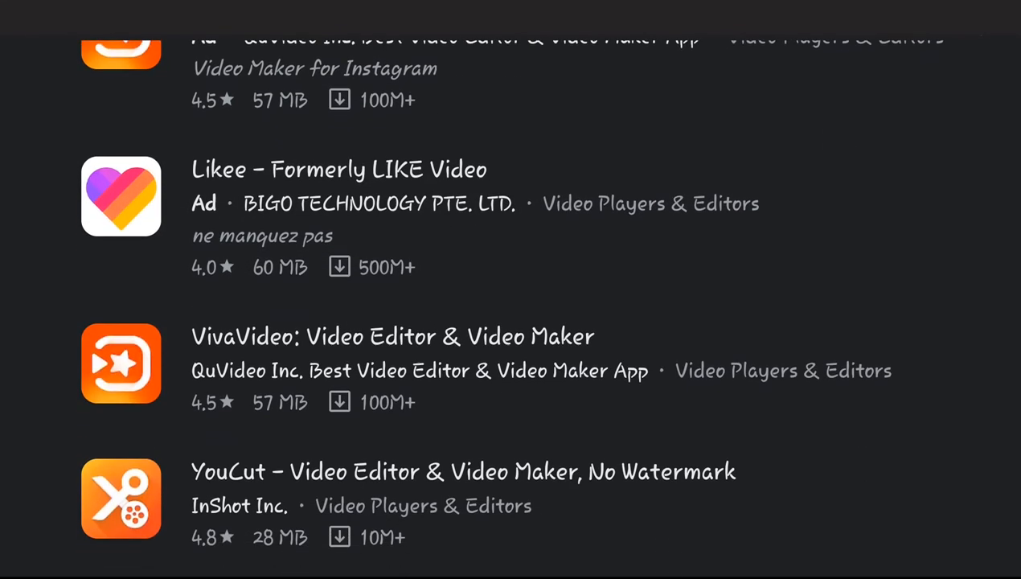
pyautogui.scroll(-3)
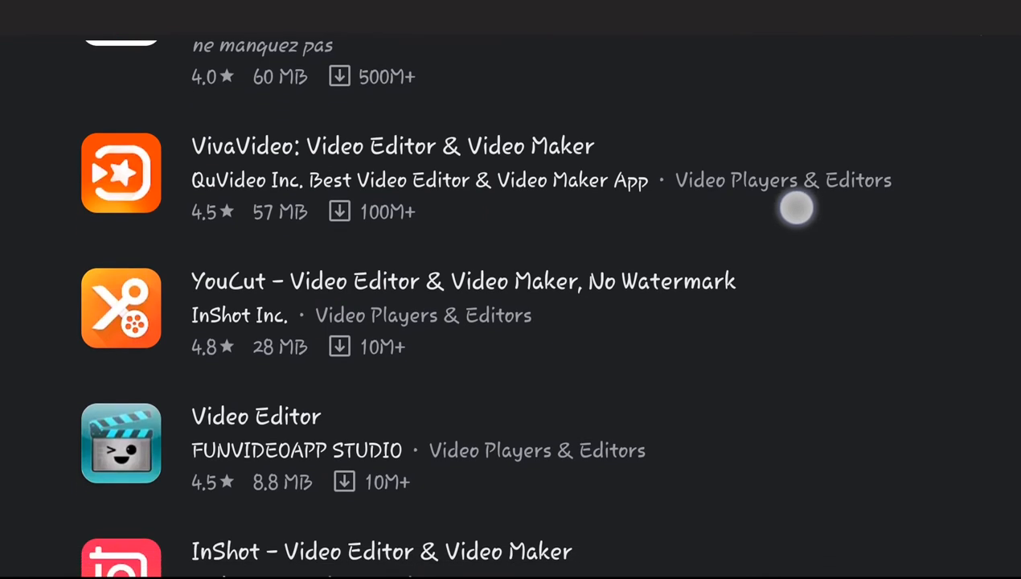
pyautogui.scroll(-3)
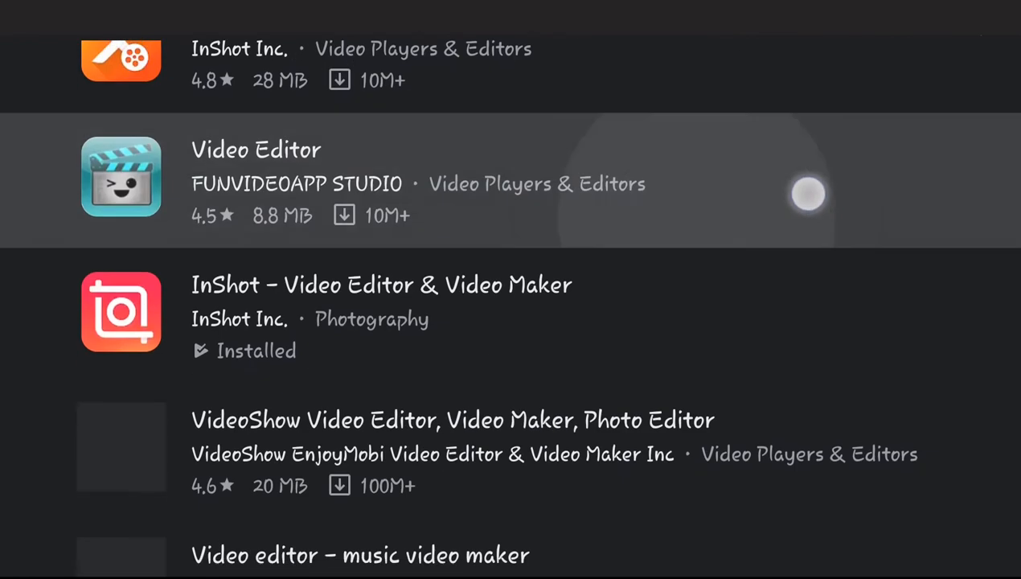
pyautogui.scroll(-3)
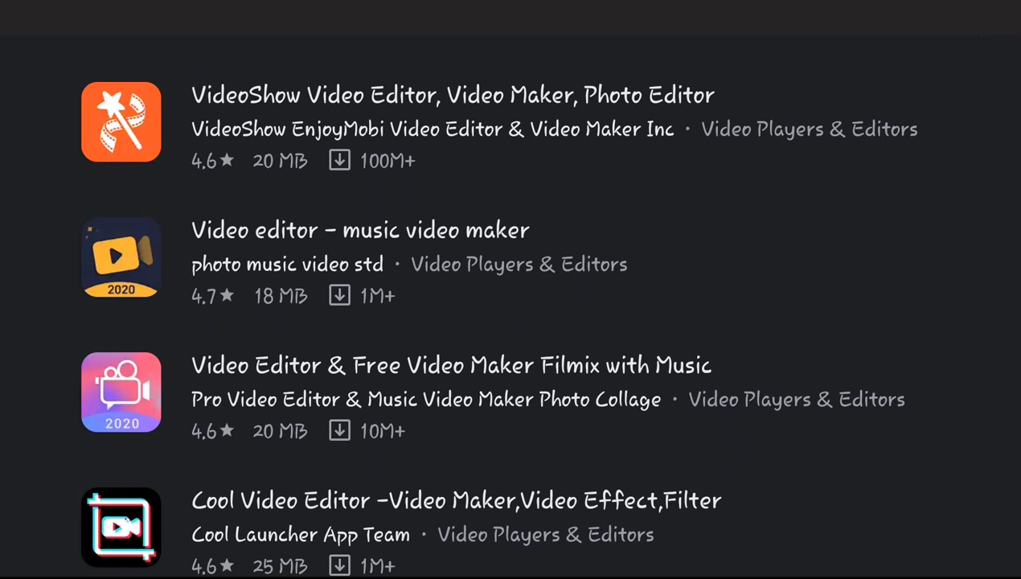
pyautogui.scroll(-3)
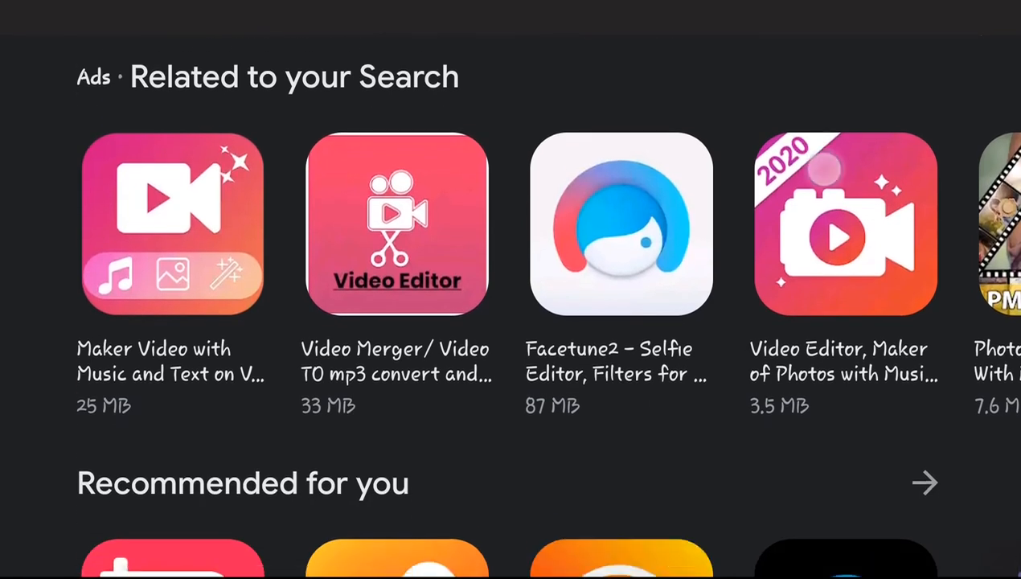
pyautogui.hscroll(-3)
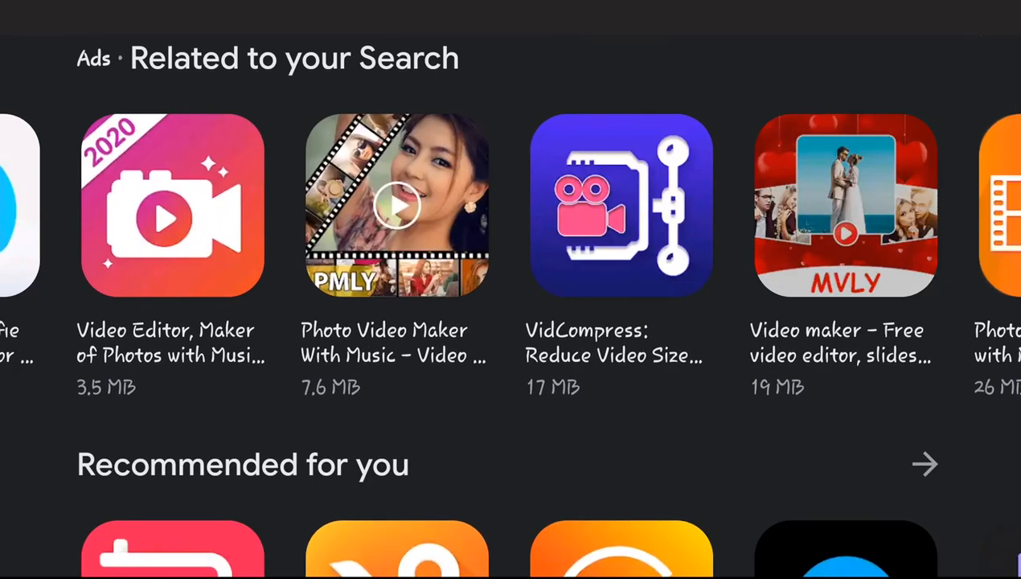
pyautogui.scroll(-3)
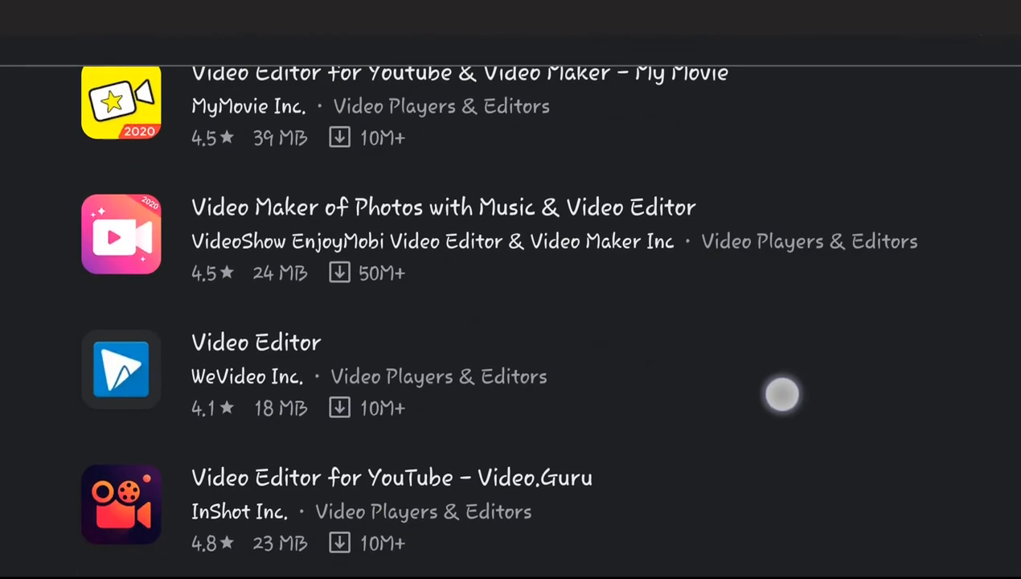
pyautogui.scroll(-3)
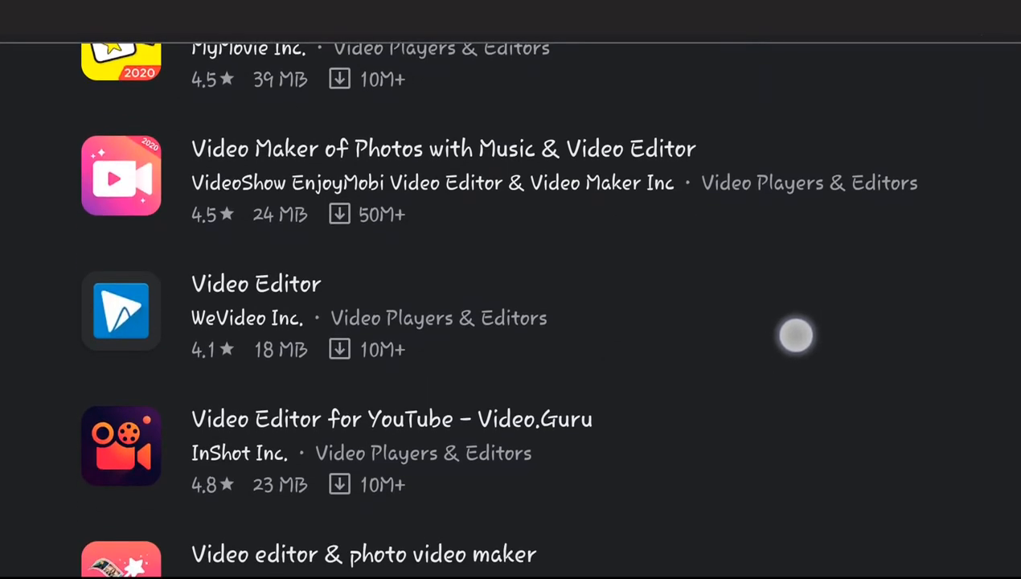
pyautogui.scroll(-3)
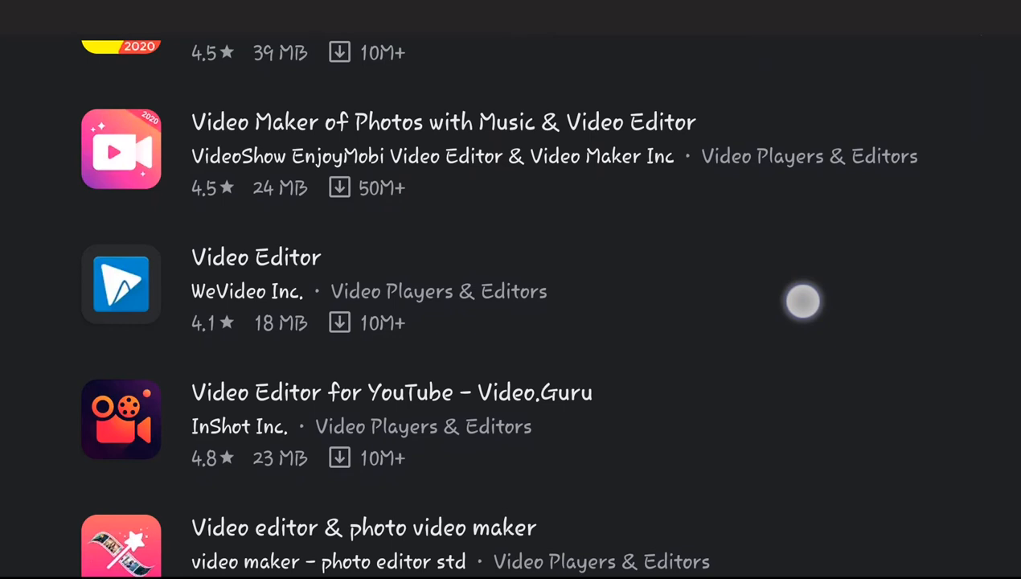
pyautogui.scroll(-3)
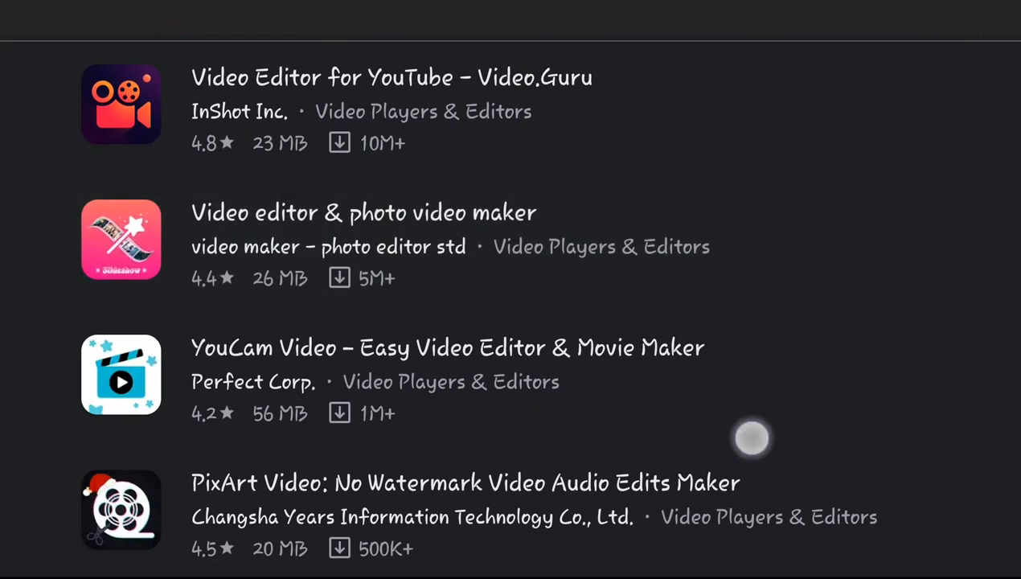
pyautogui.scroll(-3)
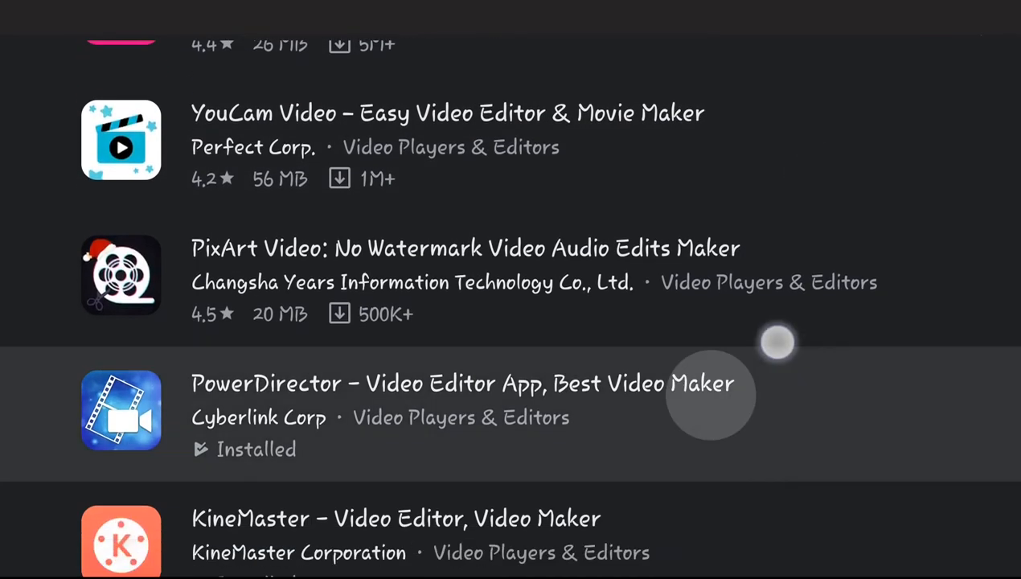
pyautogui.scroll(-3)
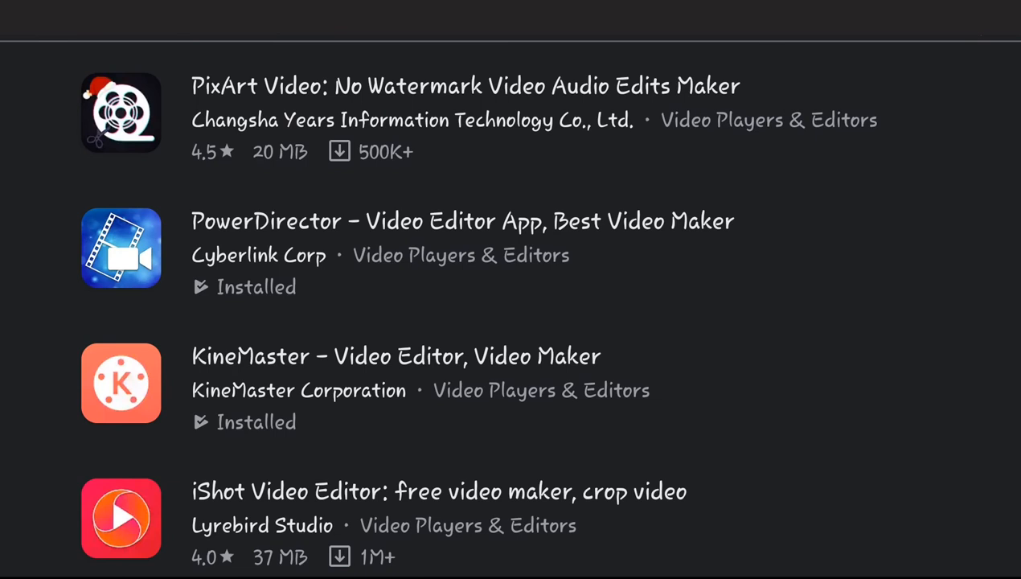
pyautogui.scroll(-3)
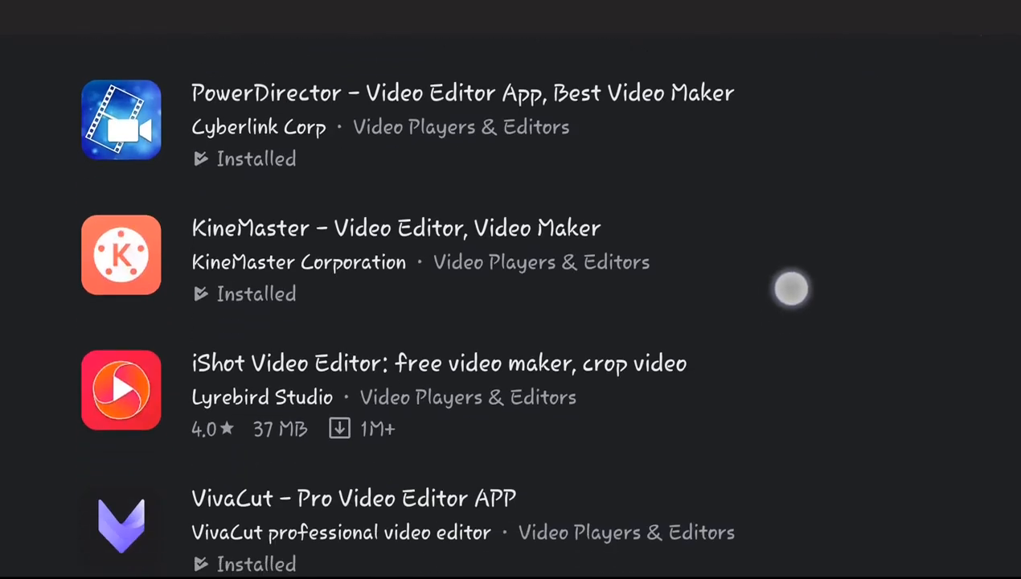
pyautogui.scroll(-3)
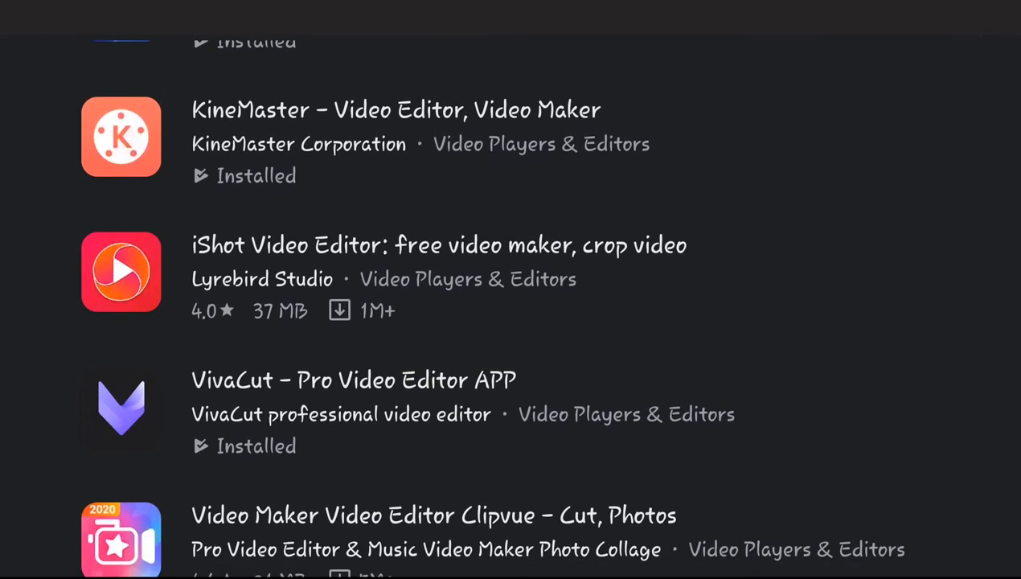
pyautogui.scroll(-3)
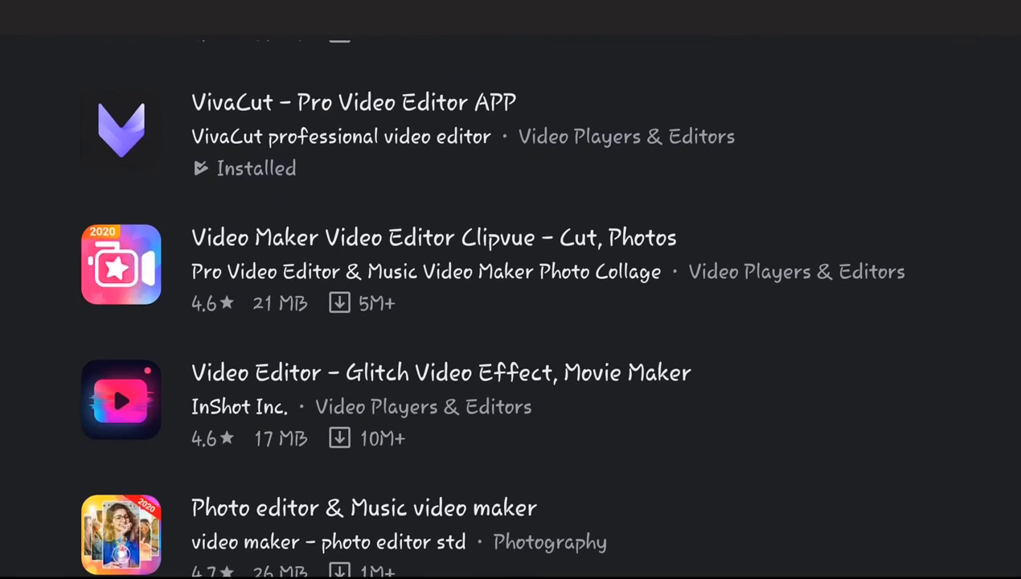
pyautogui.scroll(-3)
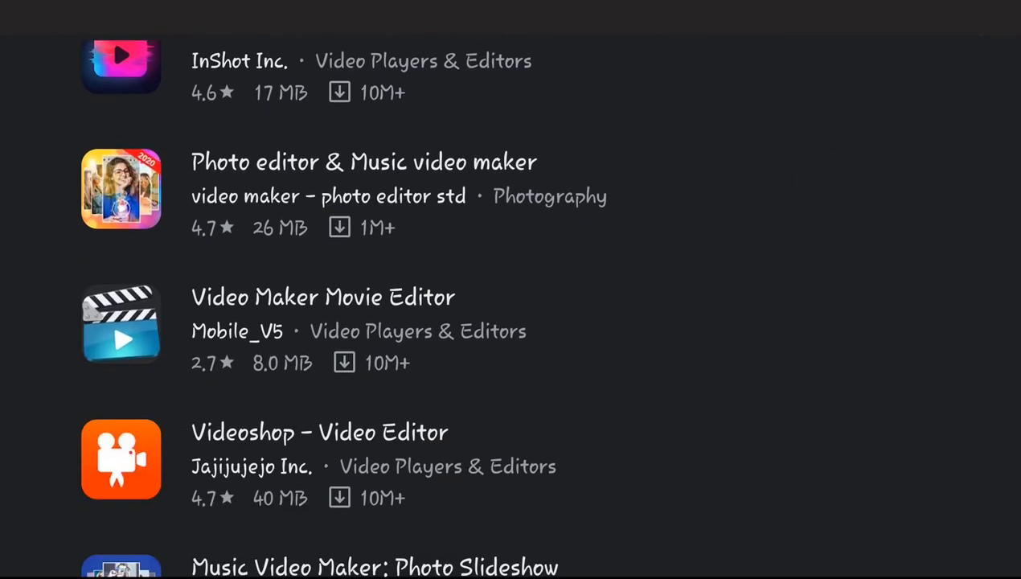
pyautogui.scroll(-3)
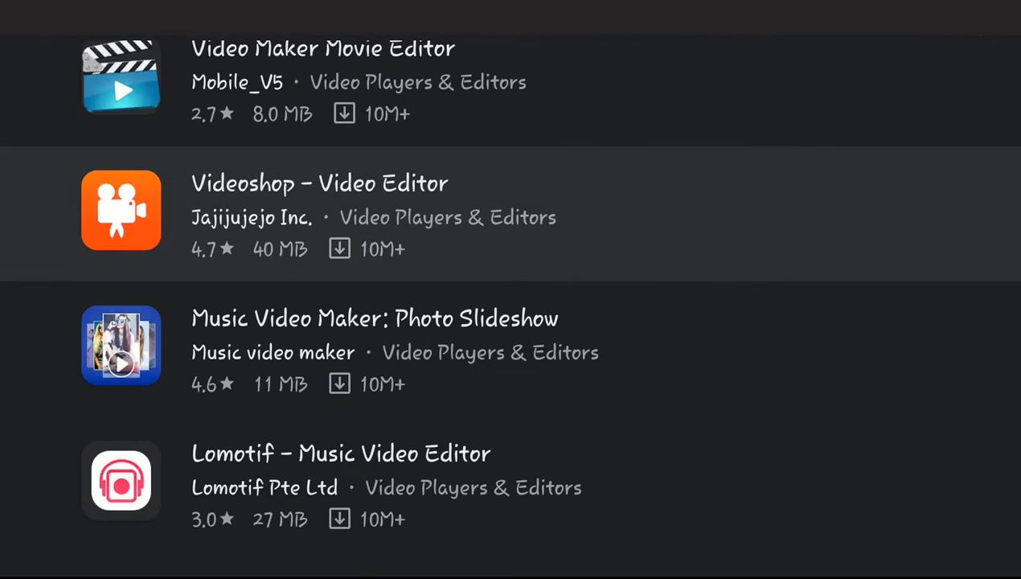
pyautogui.scroll(-3)
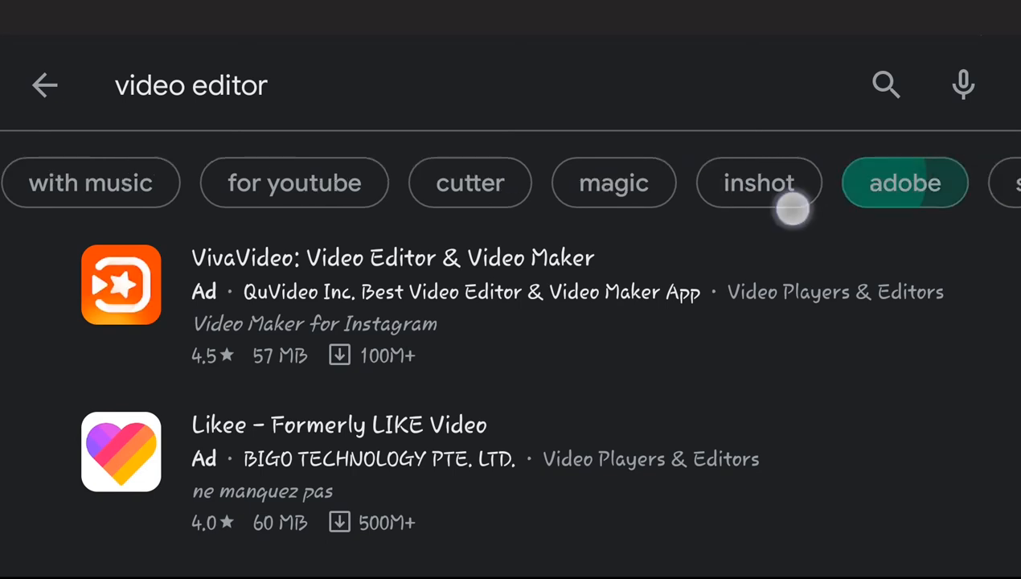
pyautogui.hscroll(-3)
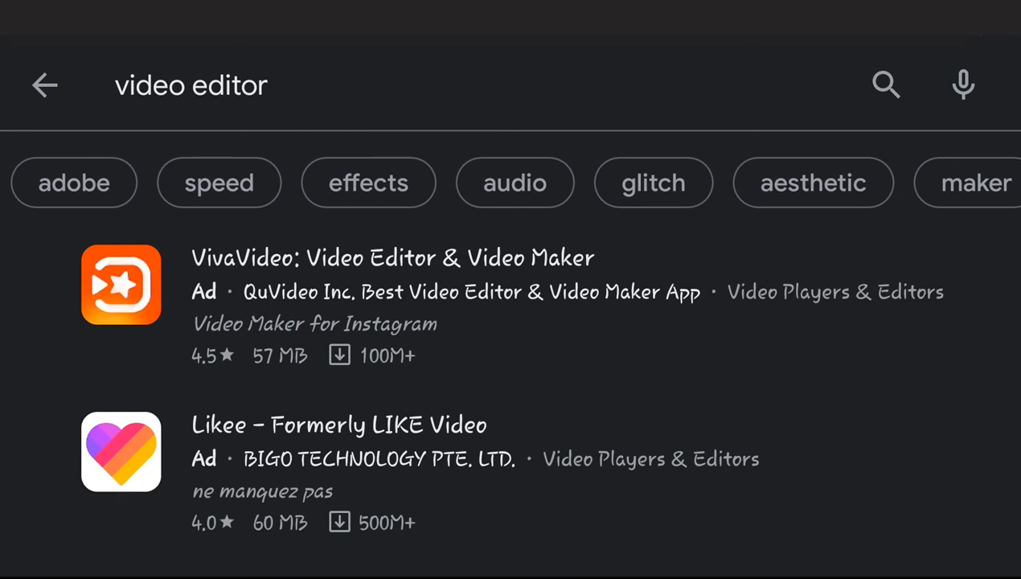
pyautogui.hscroll(-3)
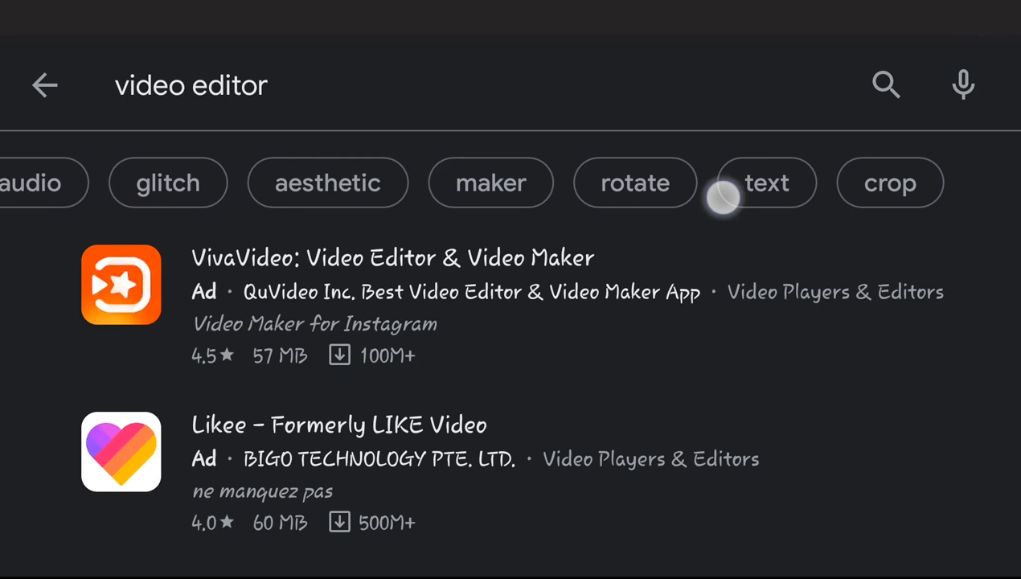
pyautogui.hscroll(-3)
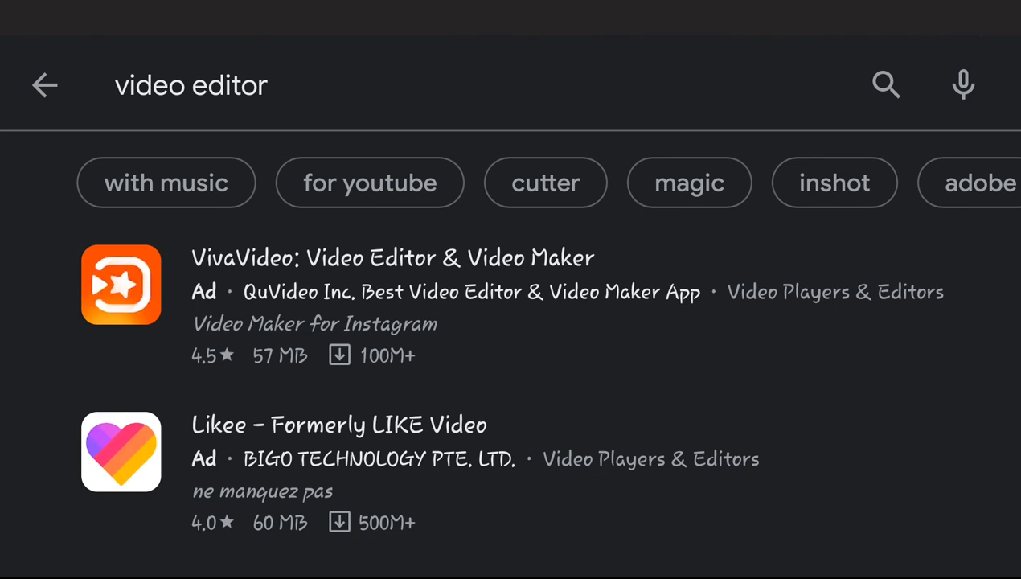
pyautogui.scroll(-3)
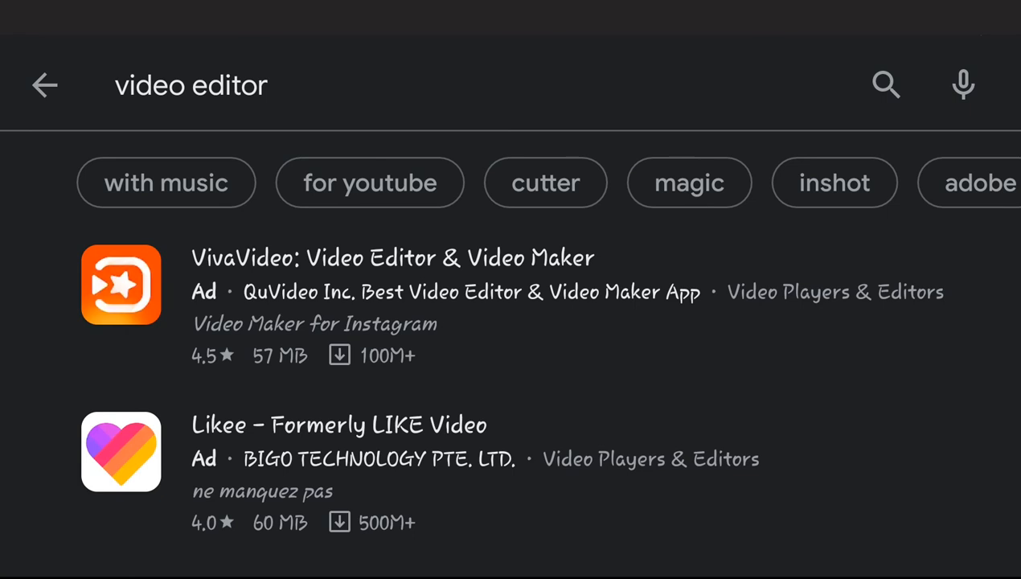
pyautogui.click(190, 85)
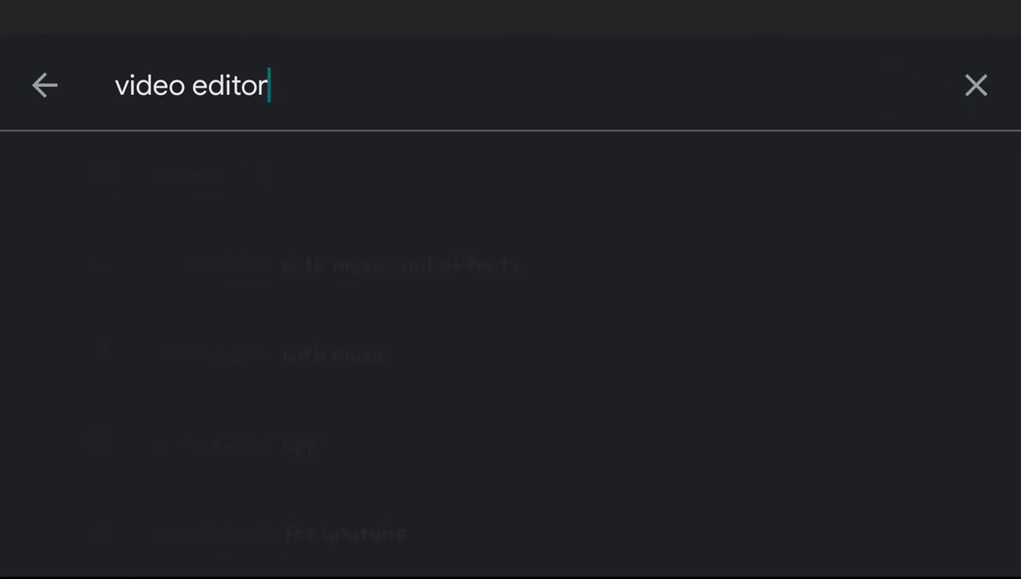
# - Replace the query with 'kinemaster' and search to reach the KineMaster listing
pyautogui.click(975, 85)
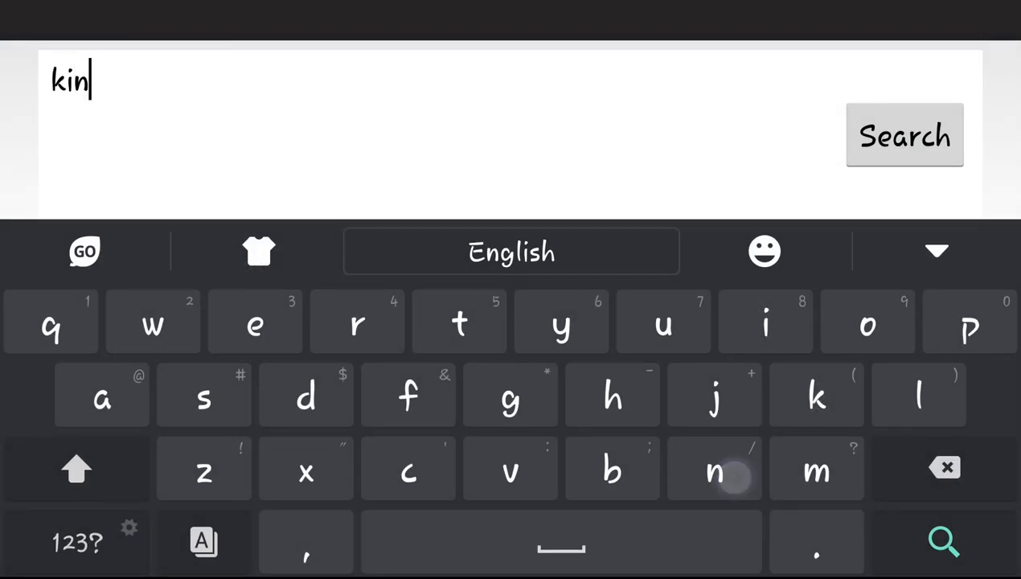
pyautogui.write('emaster')
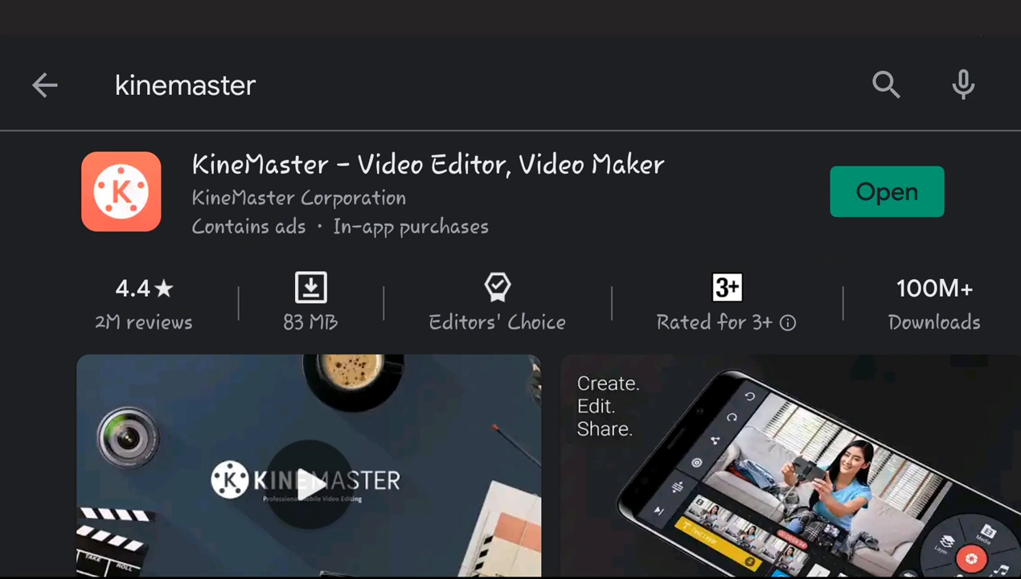
pyautogui.scroll(-3)
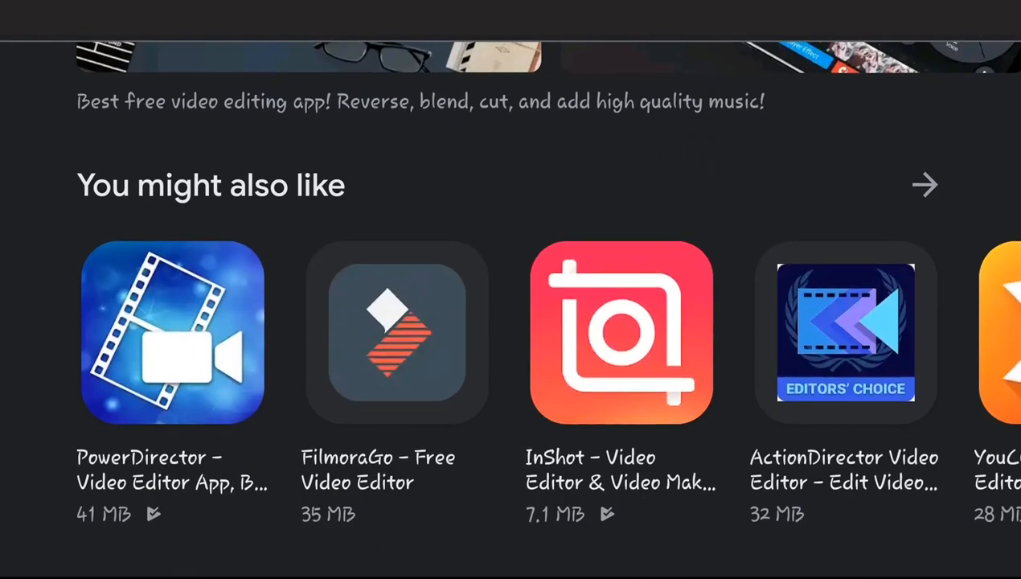
pyautogui.hscroll(-3)
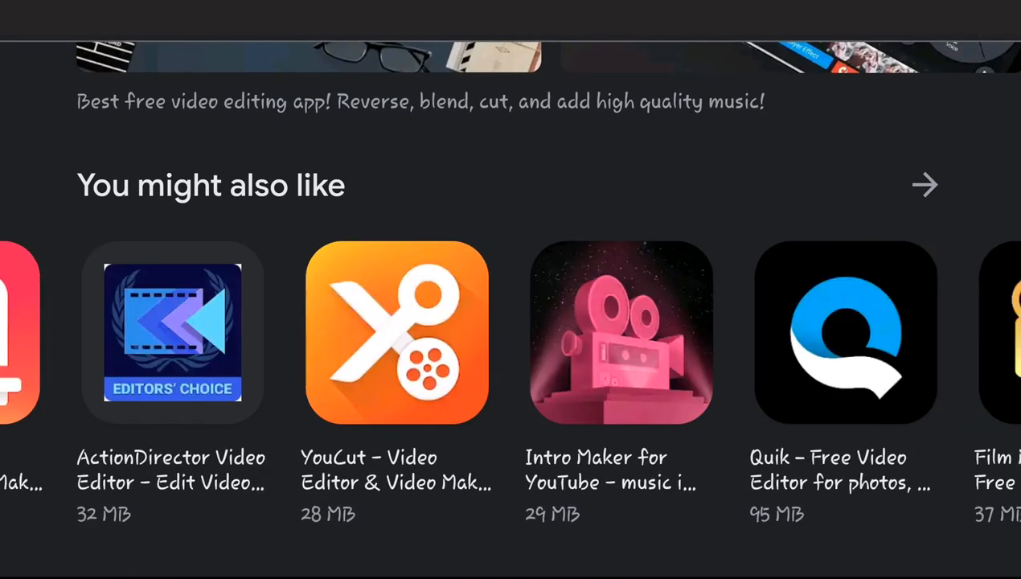
pyautogui.scroll(-3)
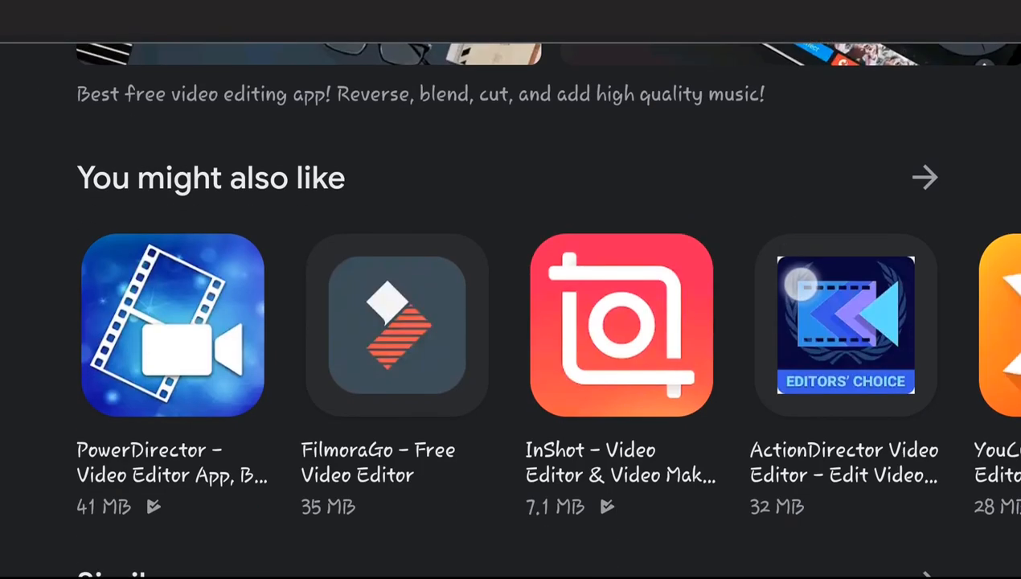
pyautogui.scroll(-3)
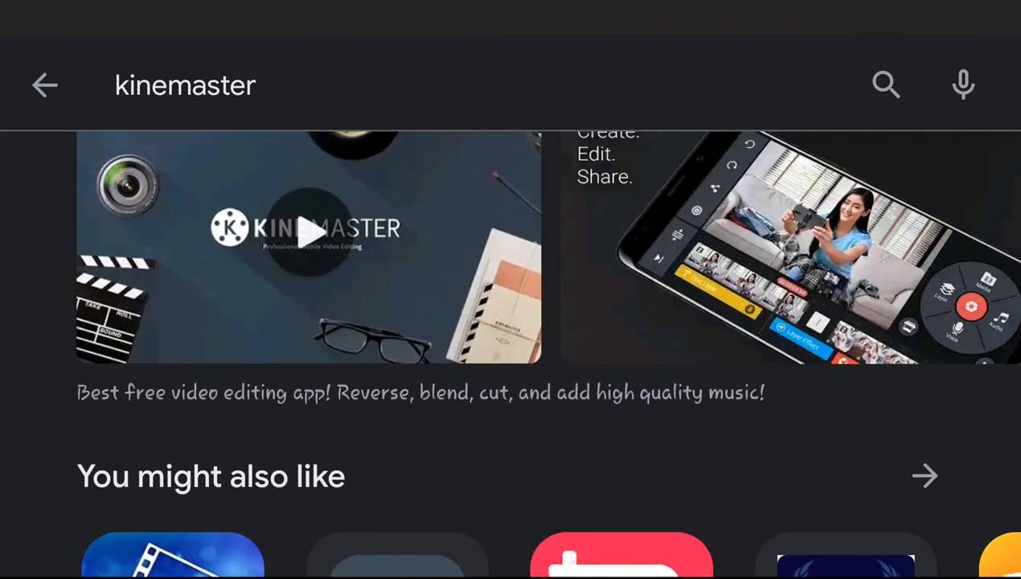
pyautogui.scroll(3)
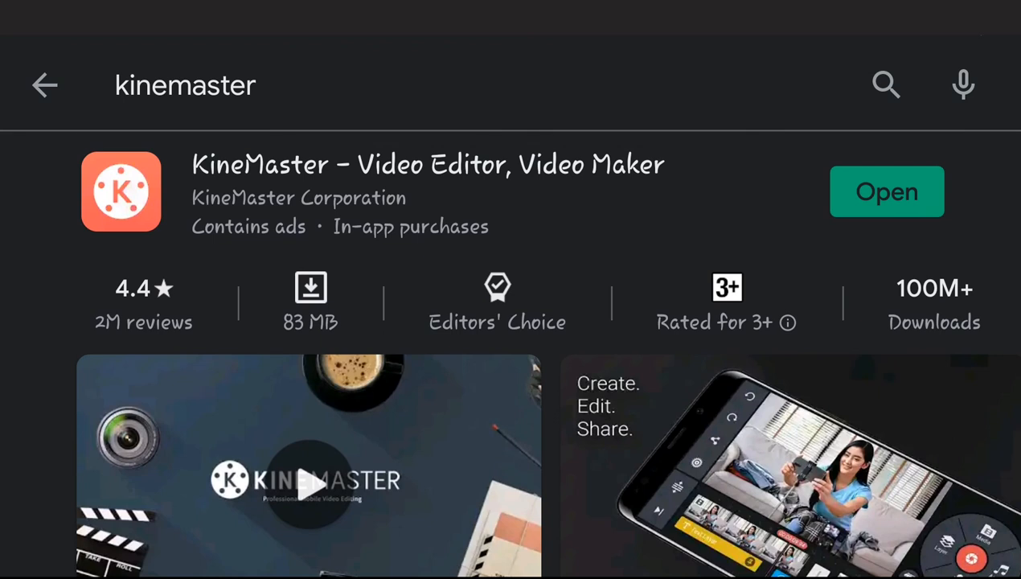